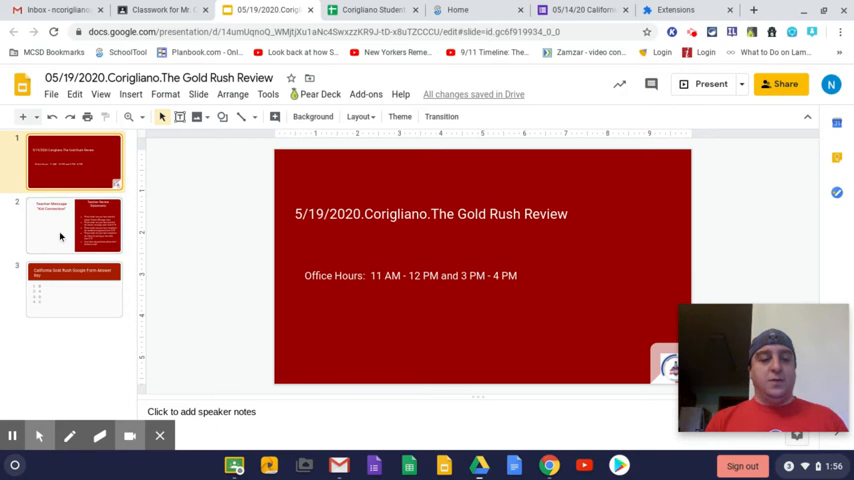
Show slide 2, the Teacher Message "Kid Connection" with the review statements.
{"action": "left_click", "coordinate": [74, 224]}
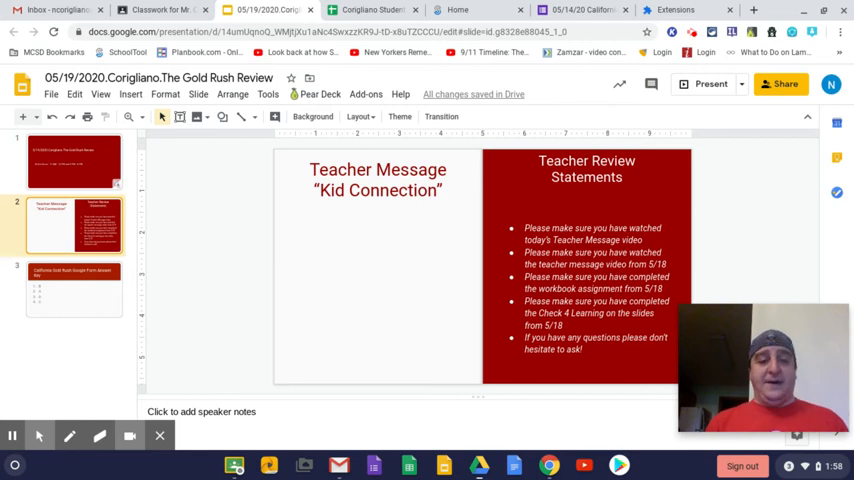
{"action": "mouse_move", "coordinate": [45, 280]}
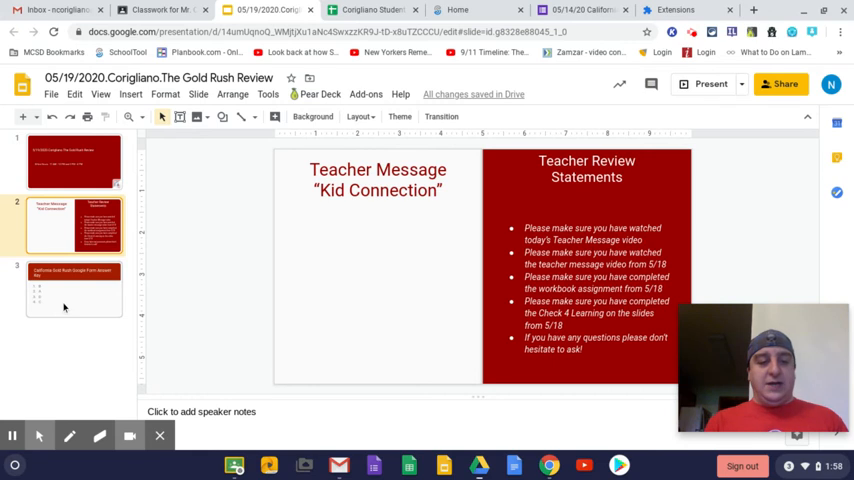
Show slide 3, the Google Form answer key listing B, A, D, C.
{"action": "left_click", "coordinate": [74, 289]}
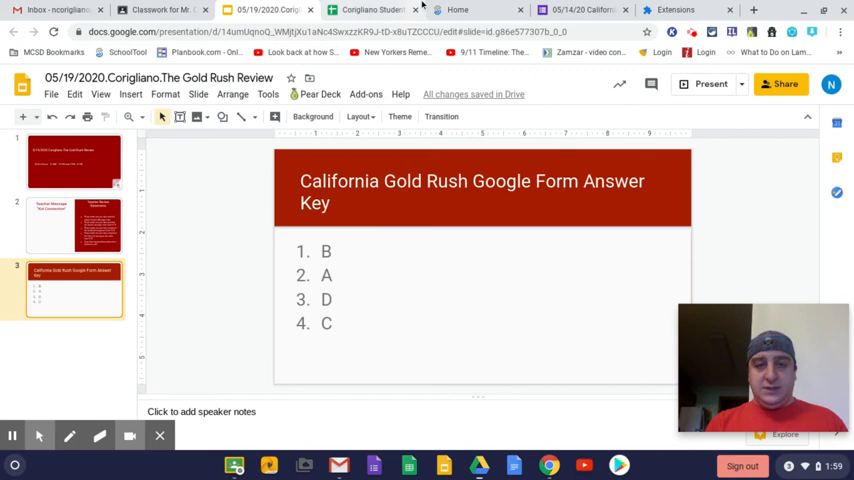
Switch to the 05/14/20 California Gold Rush form and scroll to its first two questions.
{"action": "left_click", "coordinate": [580, 10]}
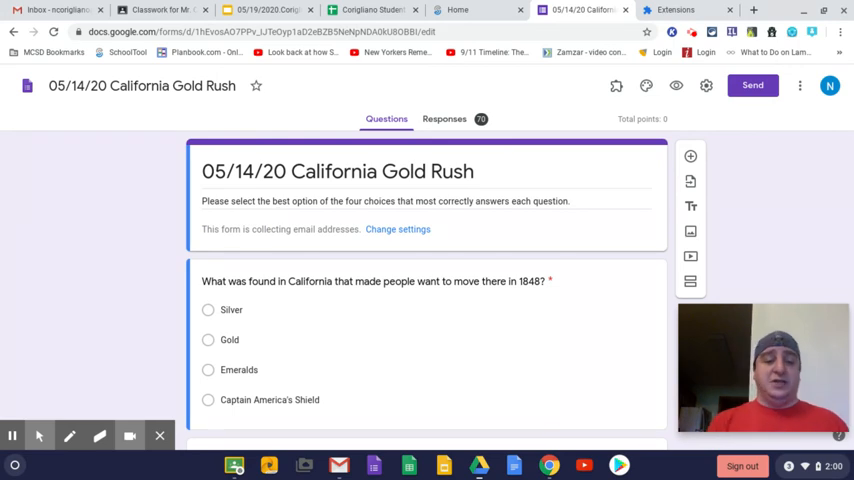
{"action": "scroll", "scroll_direction": "down", "scroll_amount": 3}
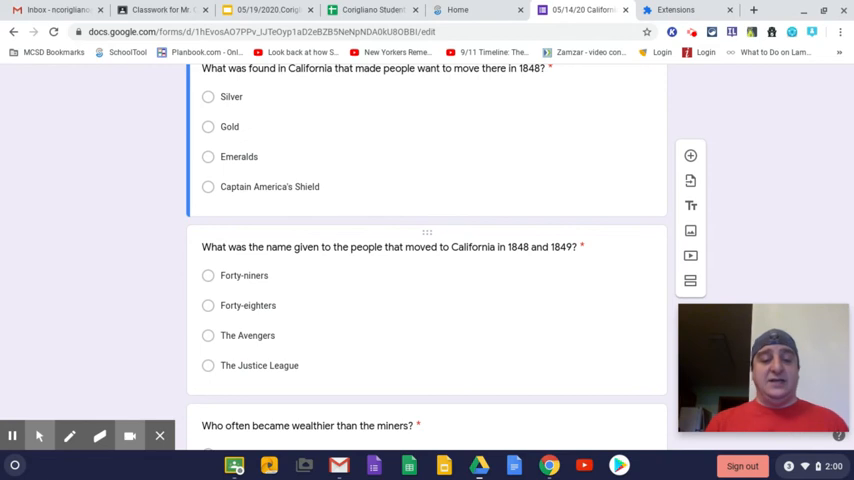
{"action": "mouse_move", "coordinate": [394, 322]}
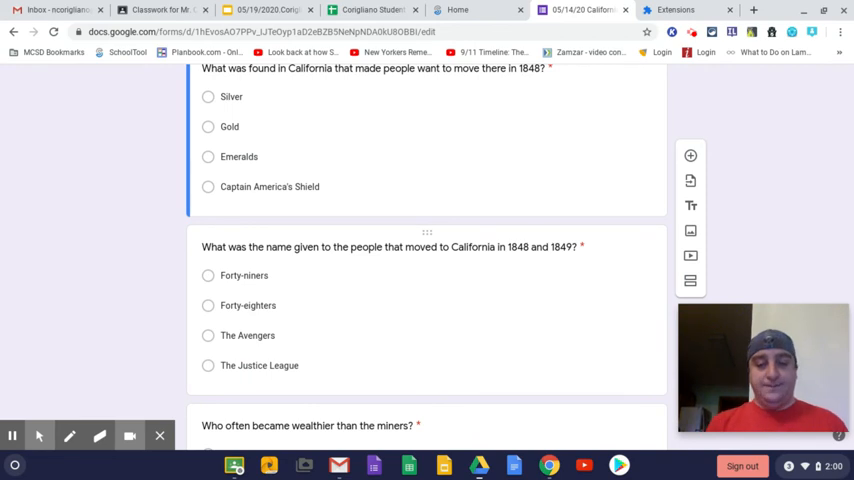
Scroll to the questions on who outearned the miners and California's statehood year.
{"action": "scroll", "scroll_direction": "down", "scroll_amount": 3}
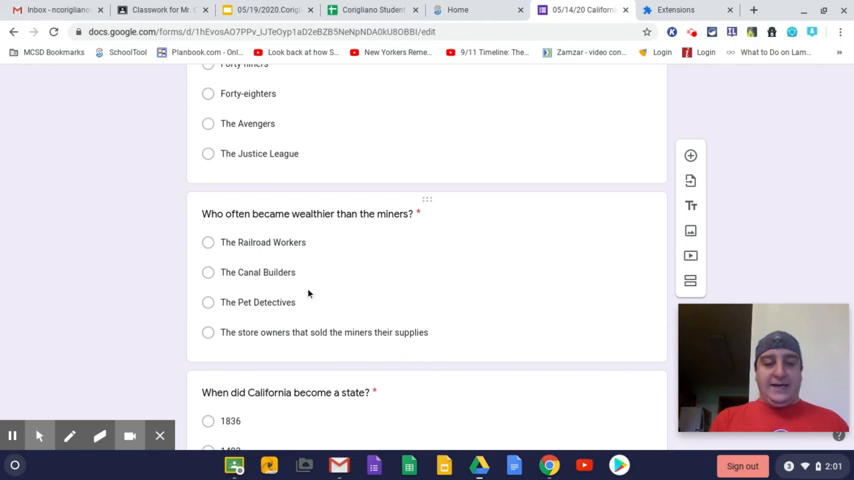
{"action": "mouse_move", "coordinate": [252, 248]}
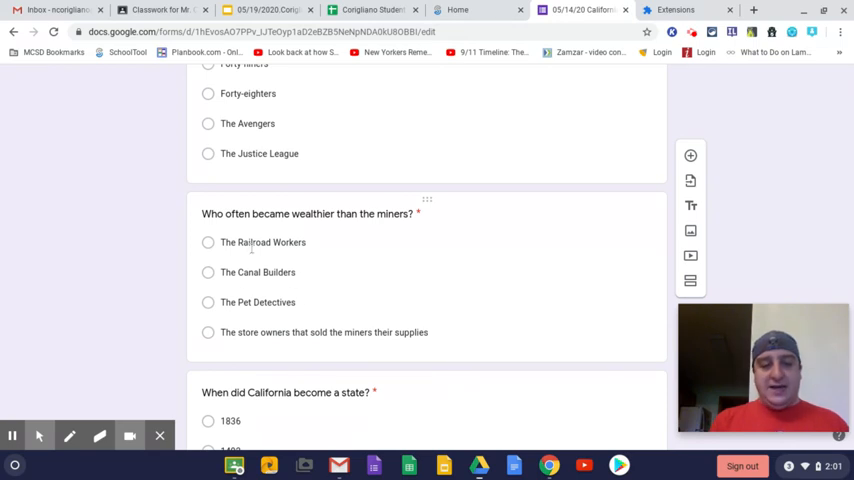
{"action": "mouse_move", "coordinate": [299, 262]}
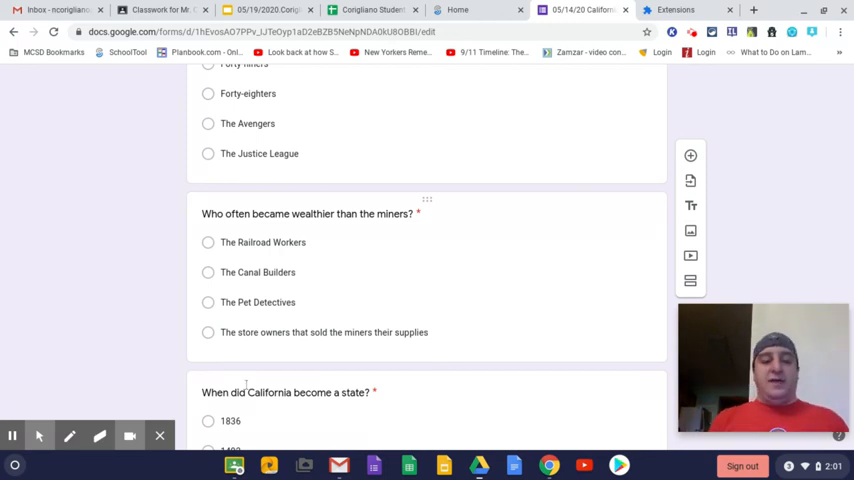
{"action": "scroll", "scroll_direction": "down", "scroll_amount": 3}
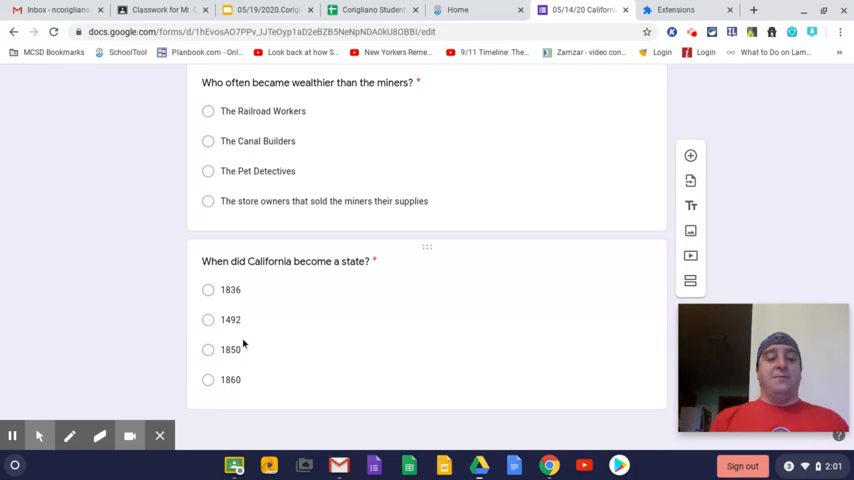
{"action": "mouse_move", "coordinate": [244, 349]}
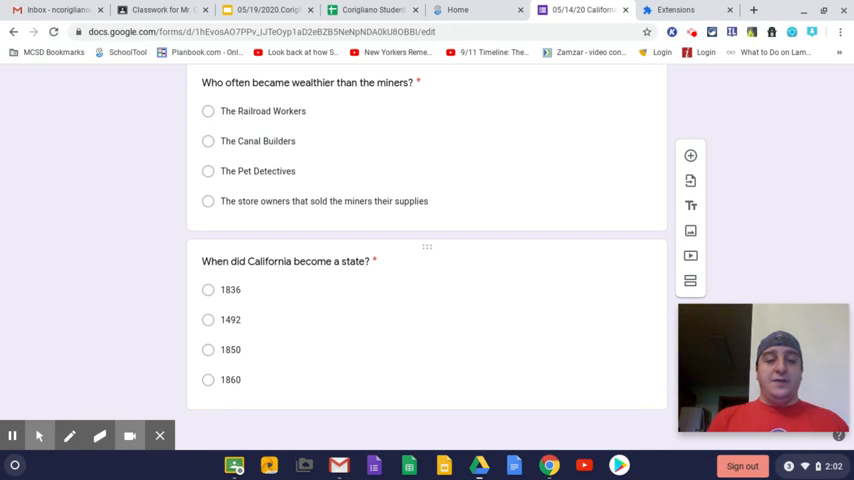
Return to the Gold Rush Review deck's title slide showing office hours.
{"action": "scroll", "scroll_direction": "up", "scroll_amount": 3}
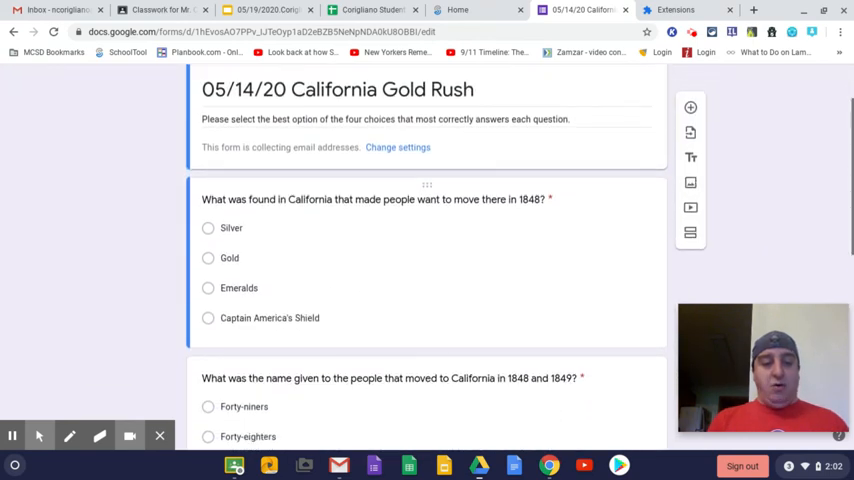
{"action": "scroll", "scroll_direction": "down", "scroll_amount": 3}
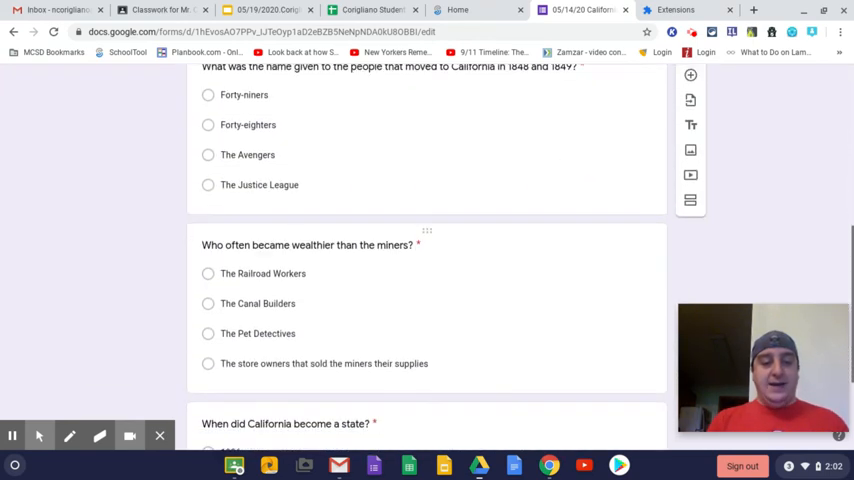
{"action": "scroll", "scroll_direction": "down", "scroll_amount": 3}
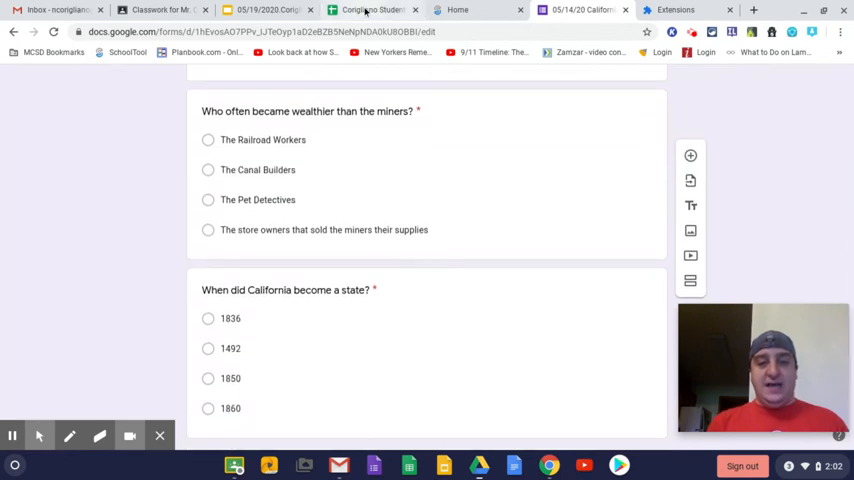
{"action": "left_click", "coordinate": [270, 10]}
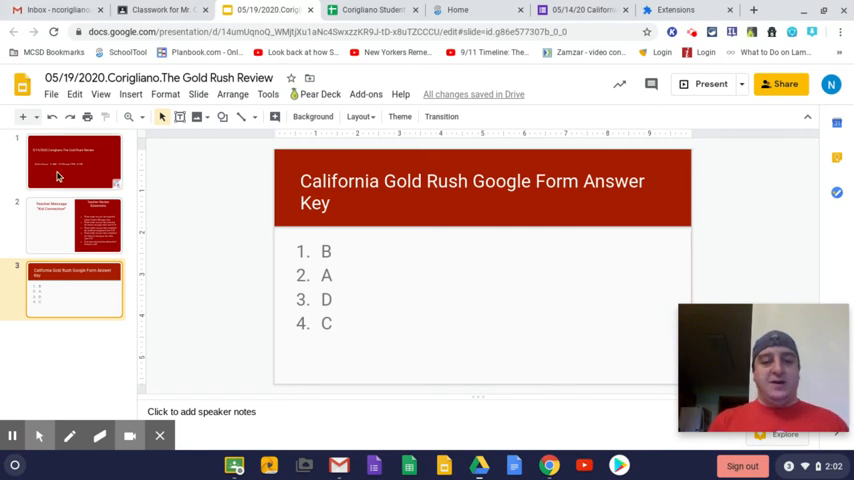
{"action": "left_click", "coordinate": [74, 162]}
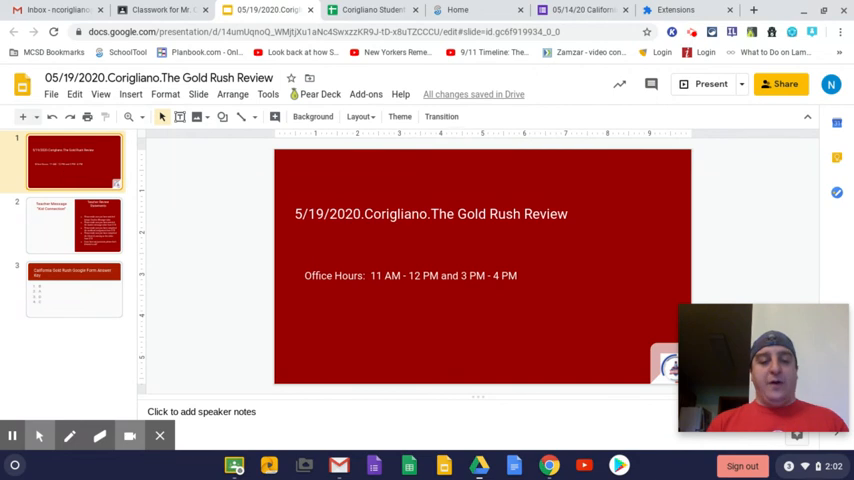